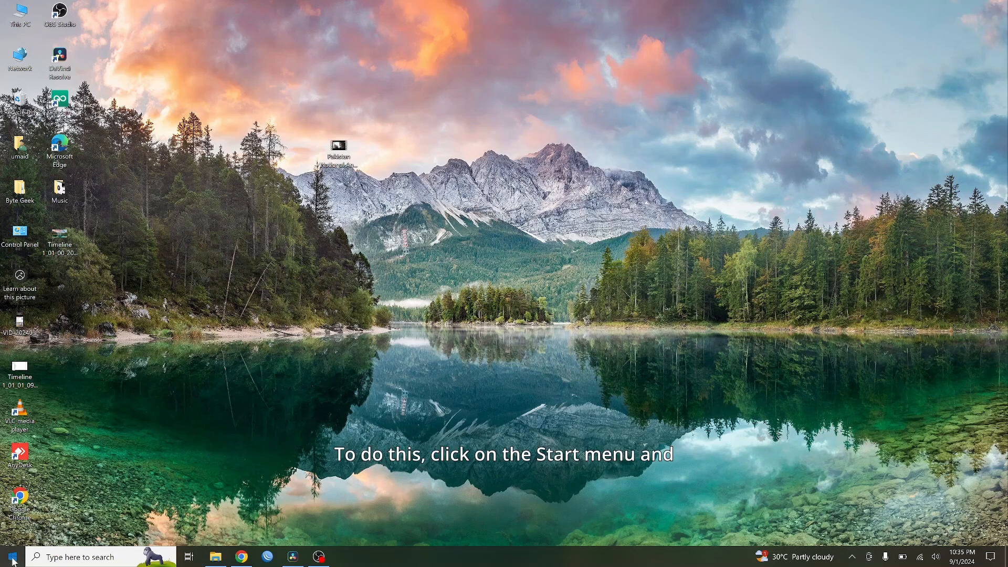
Search the Start menu for 'windows se' and open Windows Security.
{"action": "left_click", "coordinate": [9, 556]}
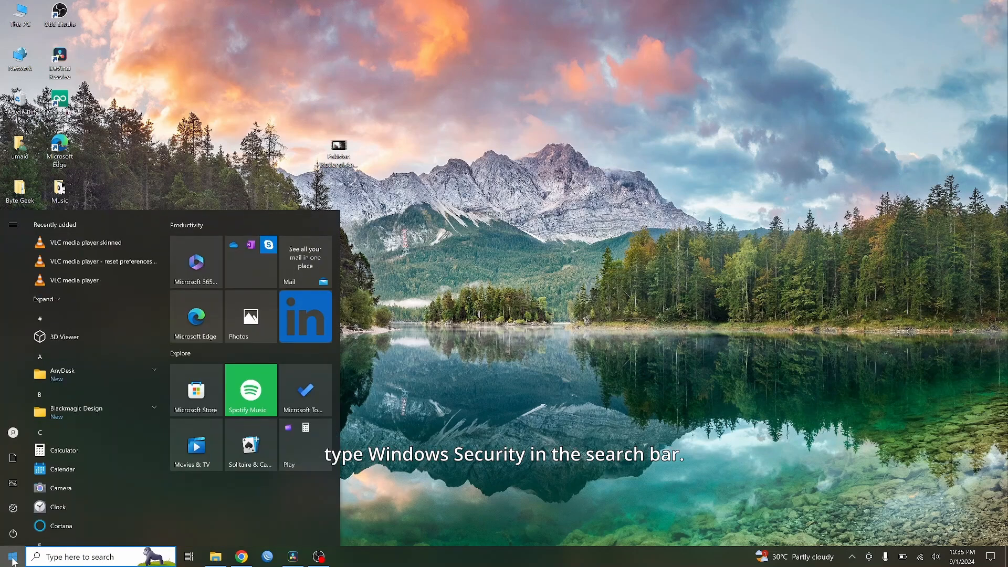
{"action": "type", "text": "w"}
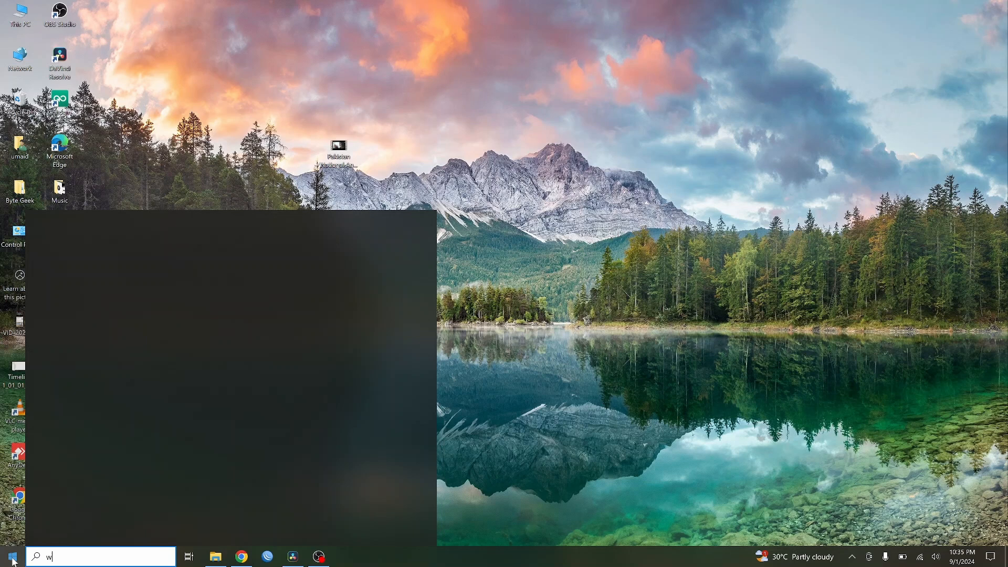
{"action": "type", "text": "indows se"}
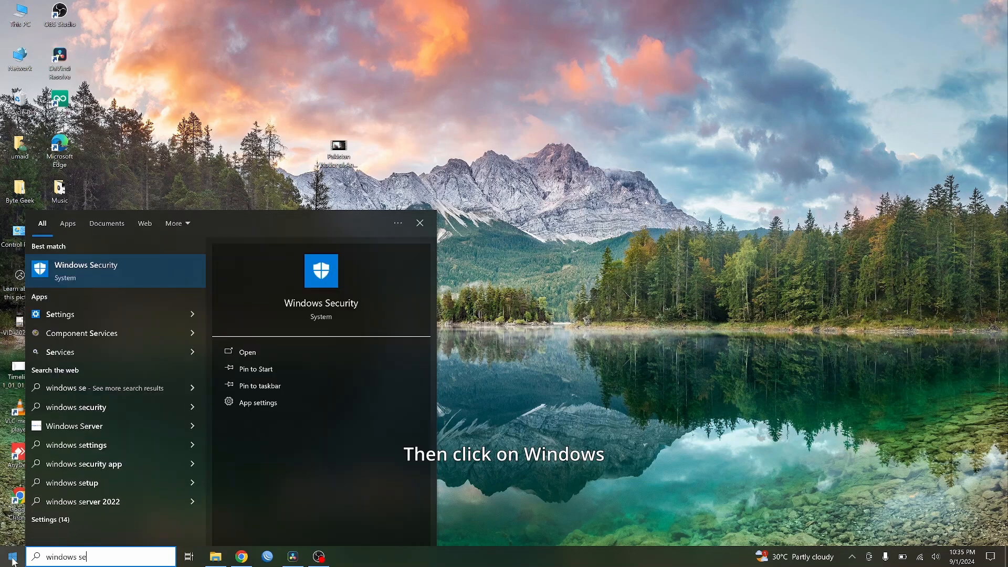
{"action": "left_click", "coordinate": [115, 270]}
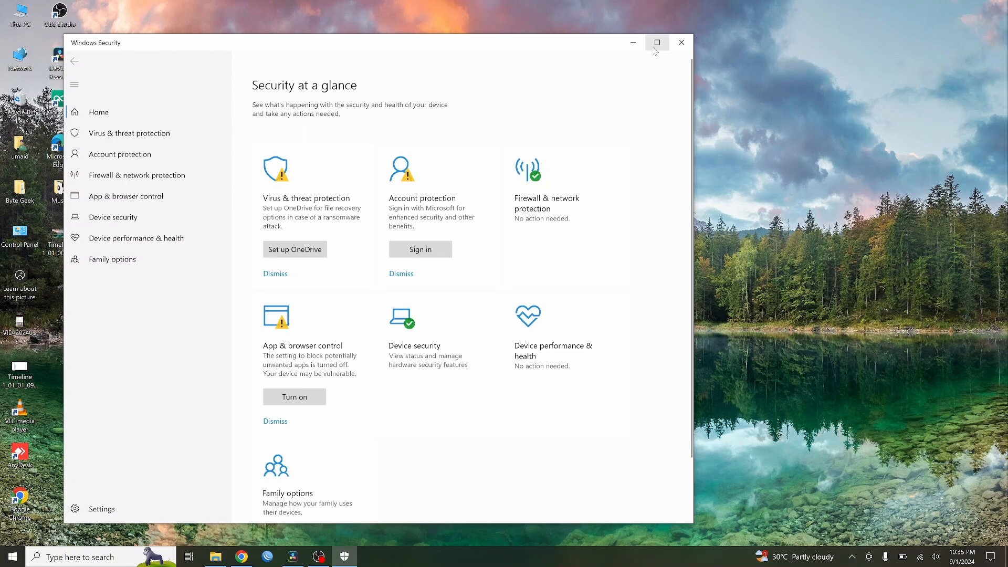
Maximize Windows Security and go to Firewall & network protection.
{"action": "left_click", "coordinate": [656, 43]}
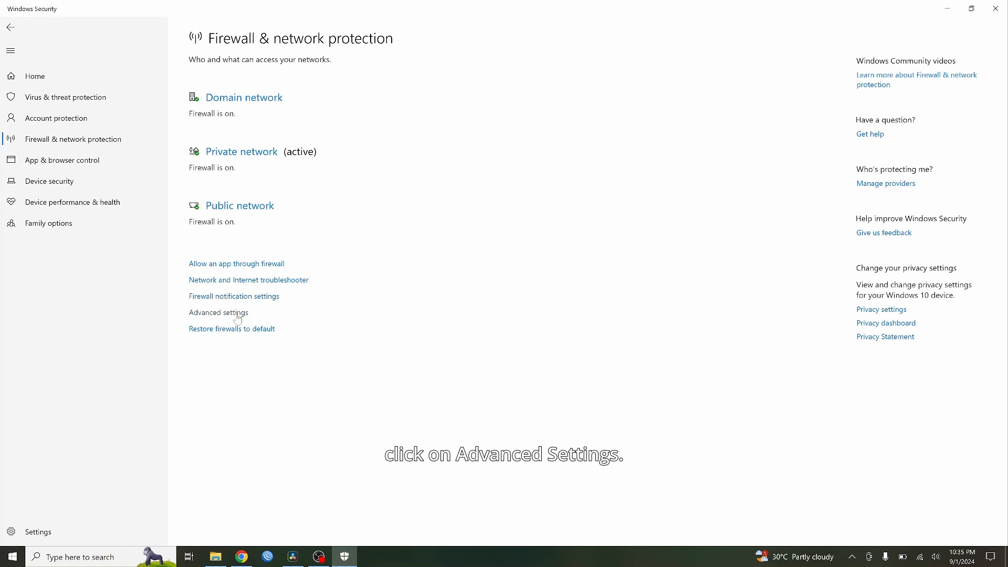
{"action": "left_click", "coordinate": [218, 313]}
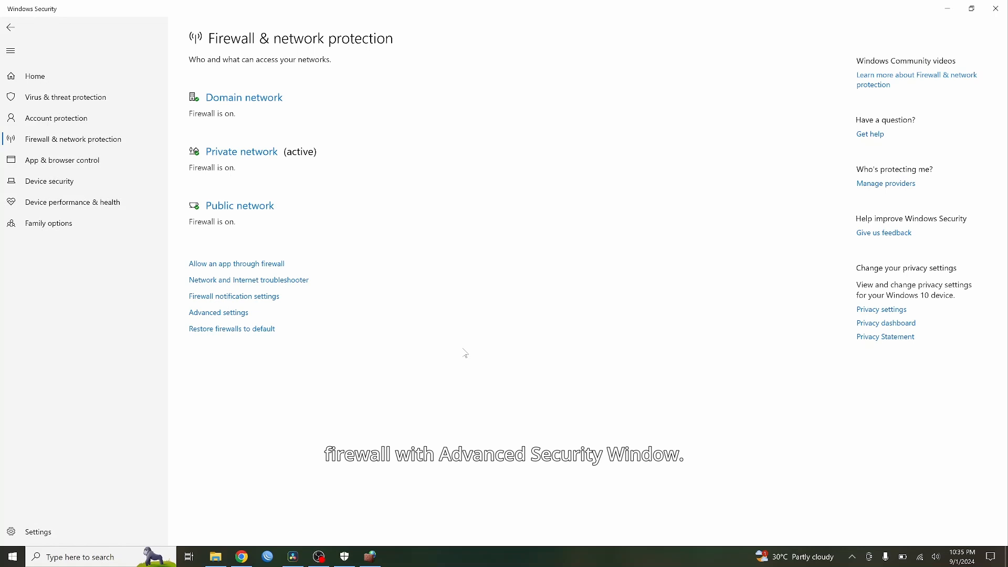
Launch the advanced firewall settings and display the Inbound Rules list.
{"action": "left_click", "coordinate": [218, 312]}
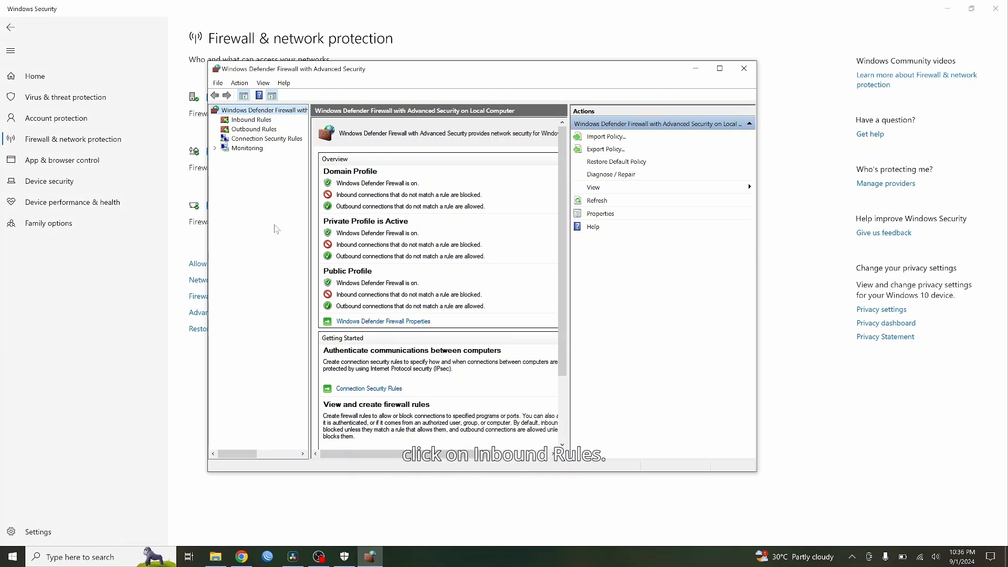
{"action": "left_click", "coordinate": [250, 120]}
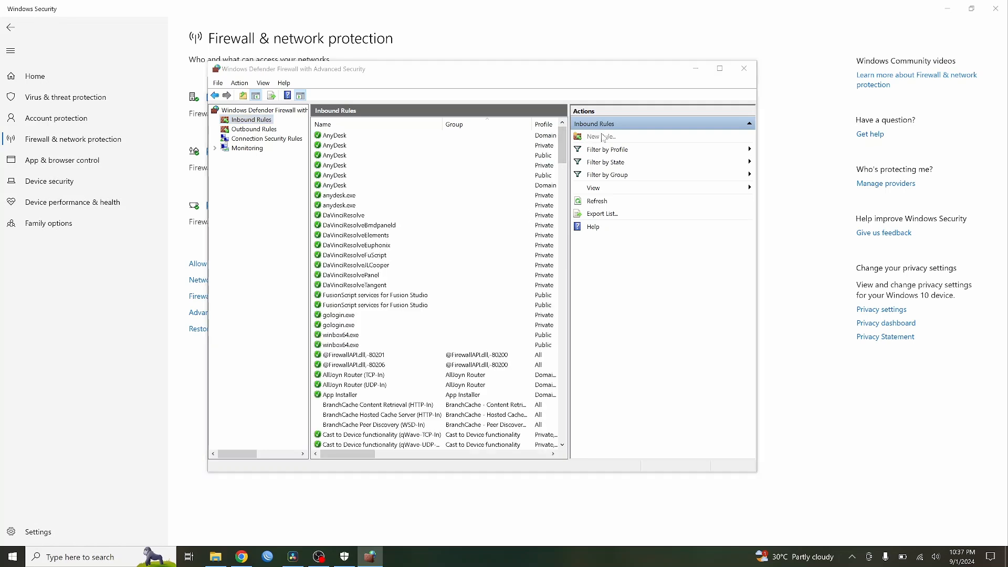
Start a new inbound rule of type Program.
{"action": "left_click", "coordinate": [599, 136]}
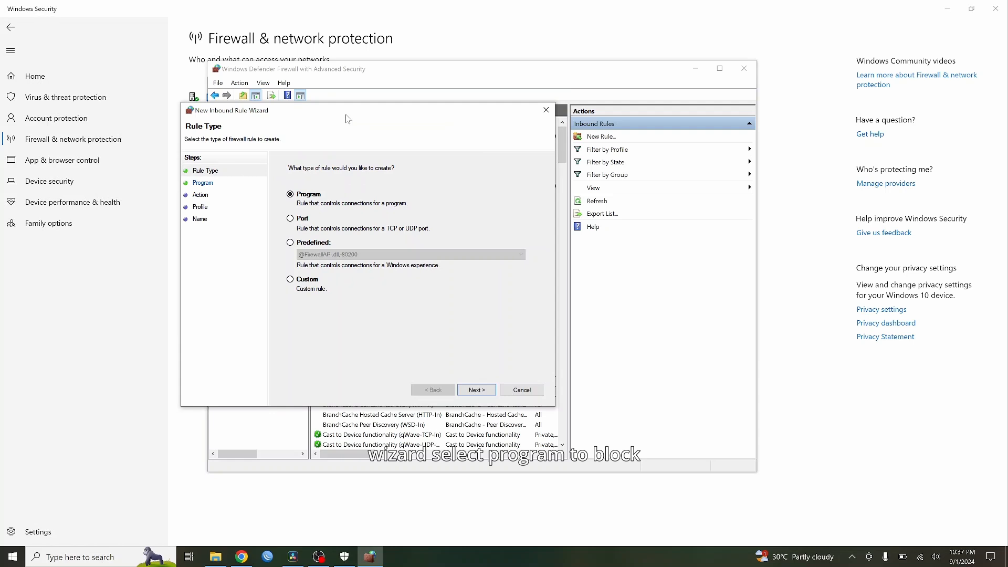
{"action": "mouse_move", "coordinate": [376, 305]}
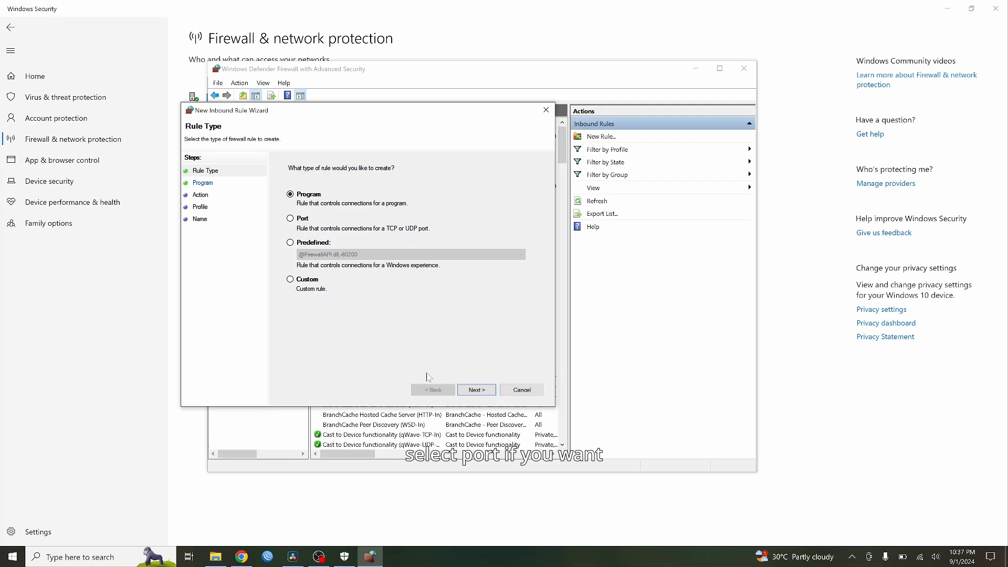
{"action": "left_click", "coordinate": [476, 390]}
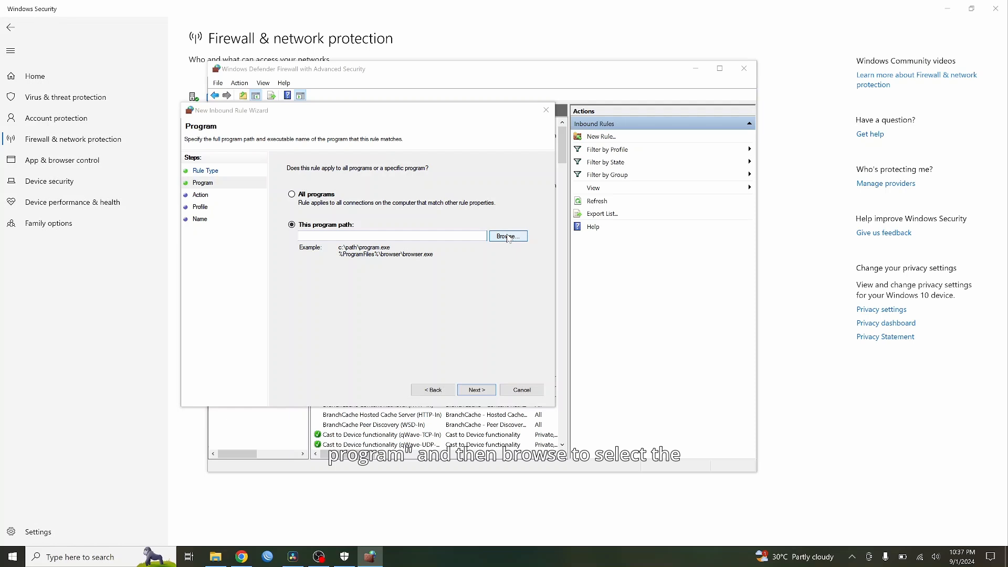
Browse to Blackmagic Design > DaVinci Resolve and choose Resolve.exe as the program.
{"action": "left_click", "coordinate": [507, 236]}
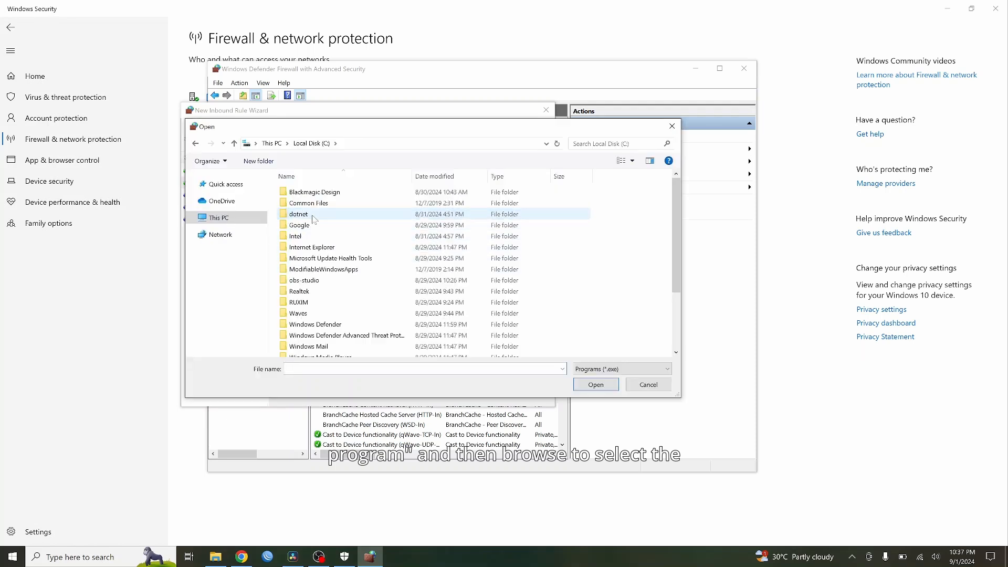
{"action": "double_click", "coordinate": [314, 191]}
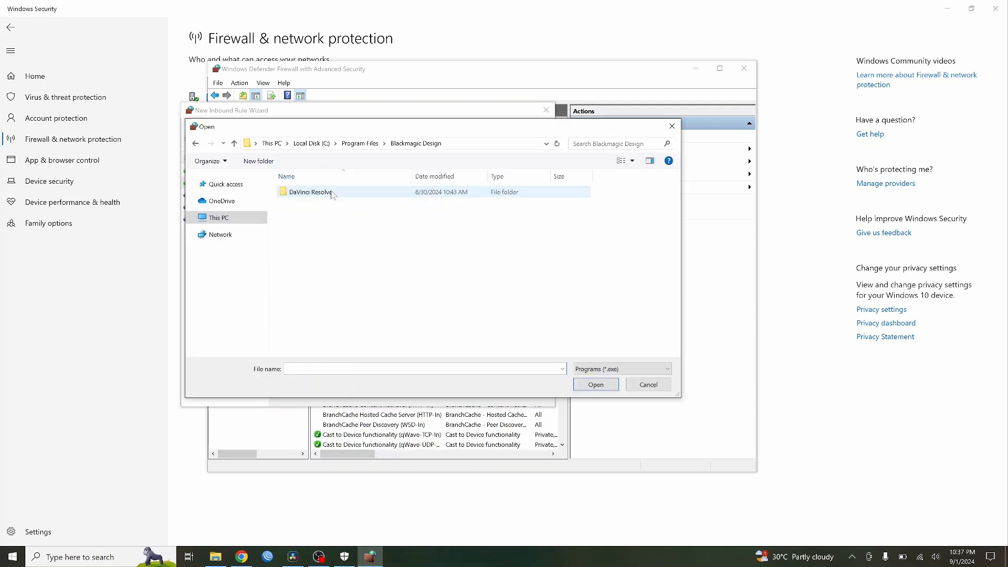
{"action": "double_click", "coordinate": [312, 191]}
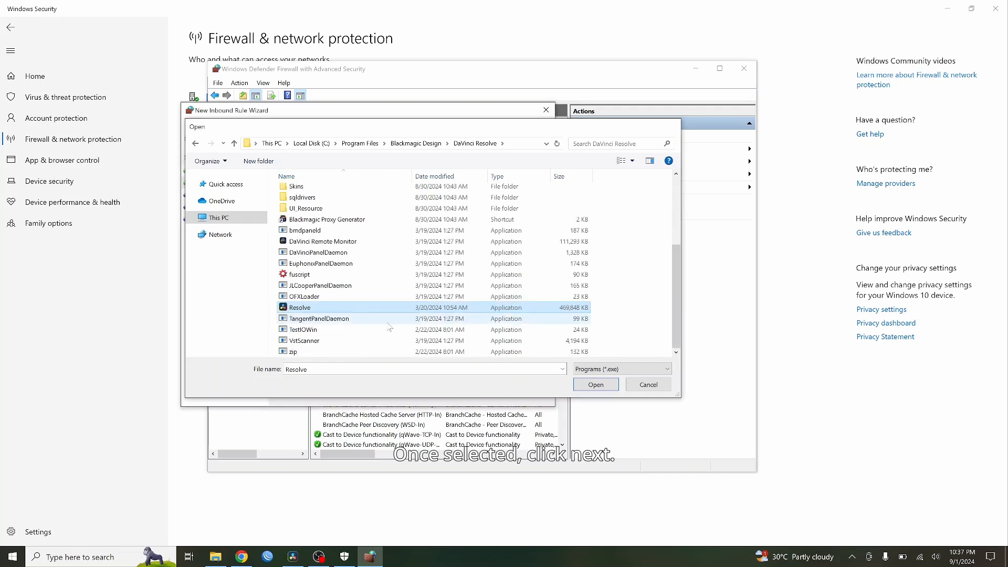
{"action": "left_click", "coordinate": [594, 384]}
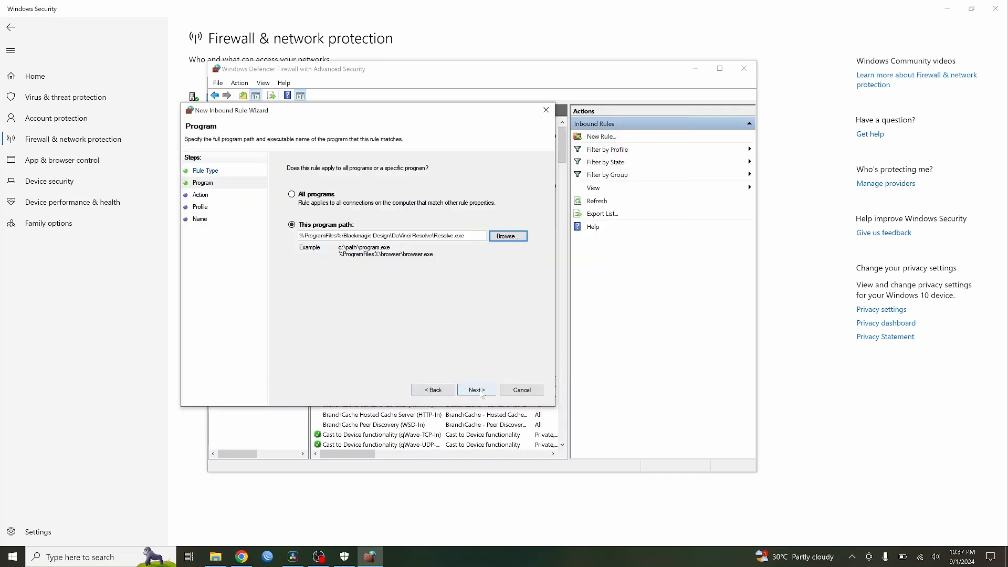
Set the rule to block connections on all profiles, name it 'Resolve Block', and finish.
{"action": "left_click", "coordinate": [475, 389]}
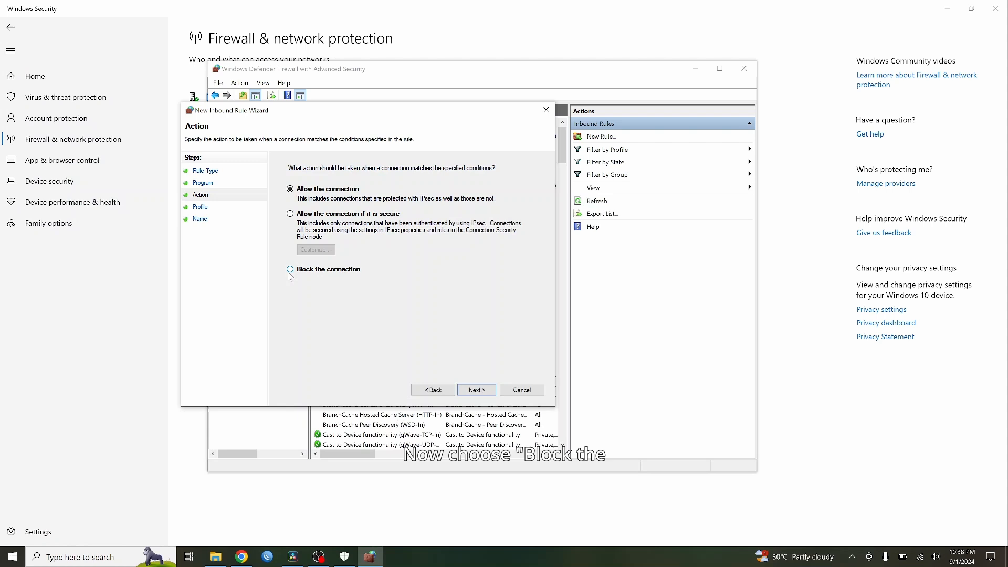
{"action": "left_click", "coordinate": [290, 269]}
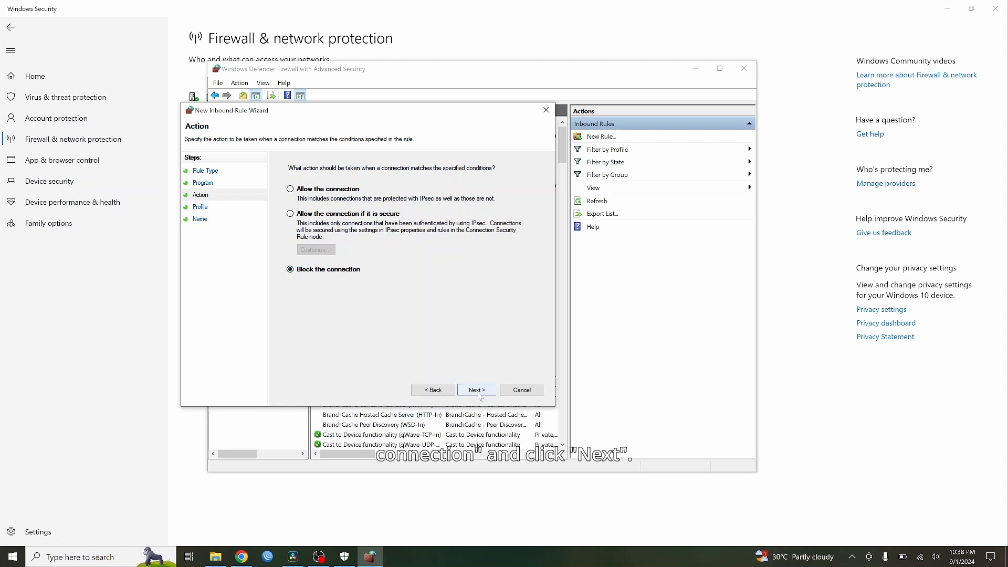
{"action": "left_click", "coordinate": [477, 390]}
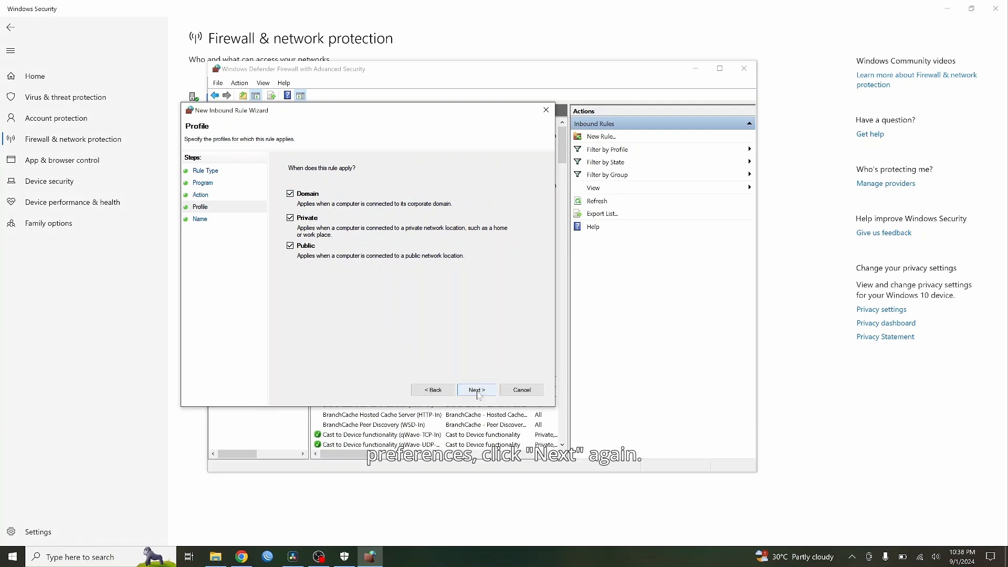
{"action": "left_click", "coordinate": [477, 390]}
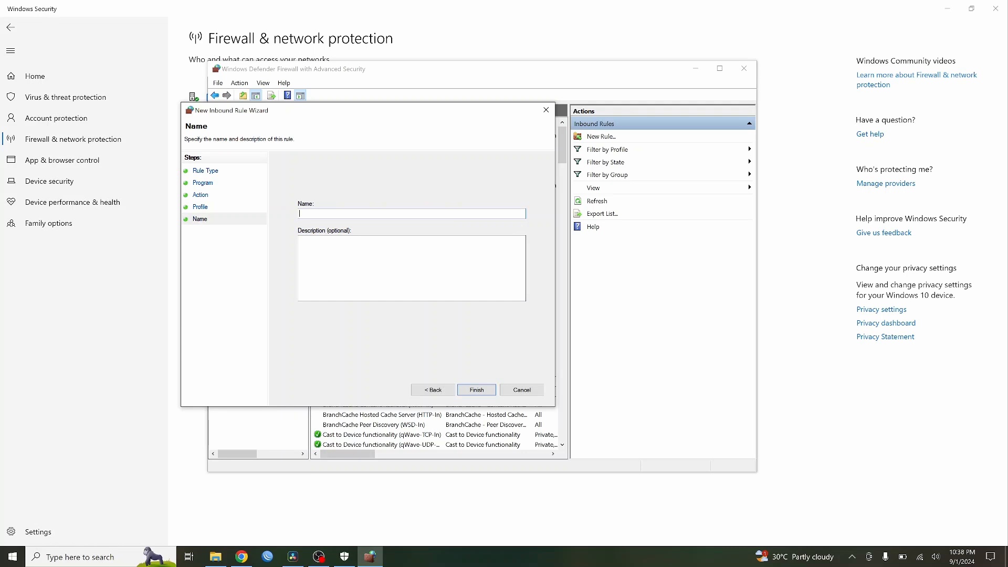
{"action": "type", "text": "Resolve Block"}
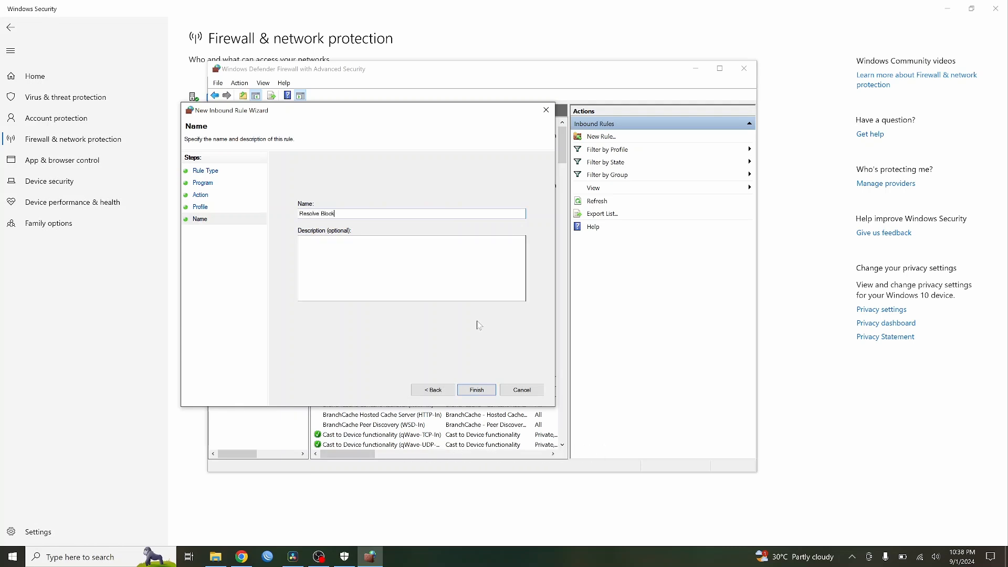
{"action": "left_click", "coordinate": [475, 390]}
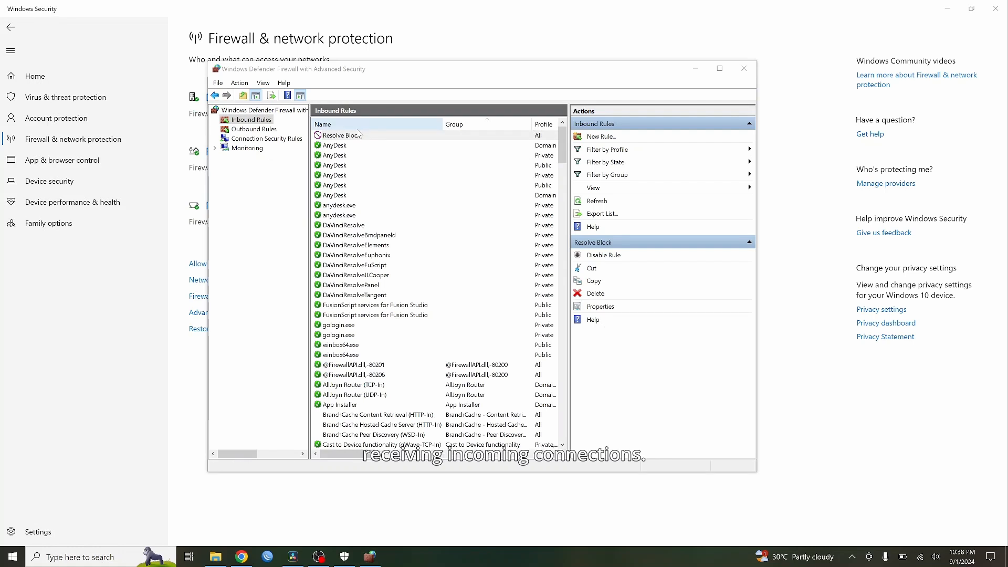
Select the Resolve Block rule, then switch to Outbound Rules and begin a new rule.
{"action": "left_click", "coordinate": [340, 134]}
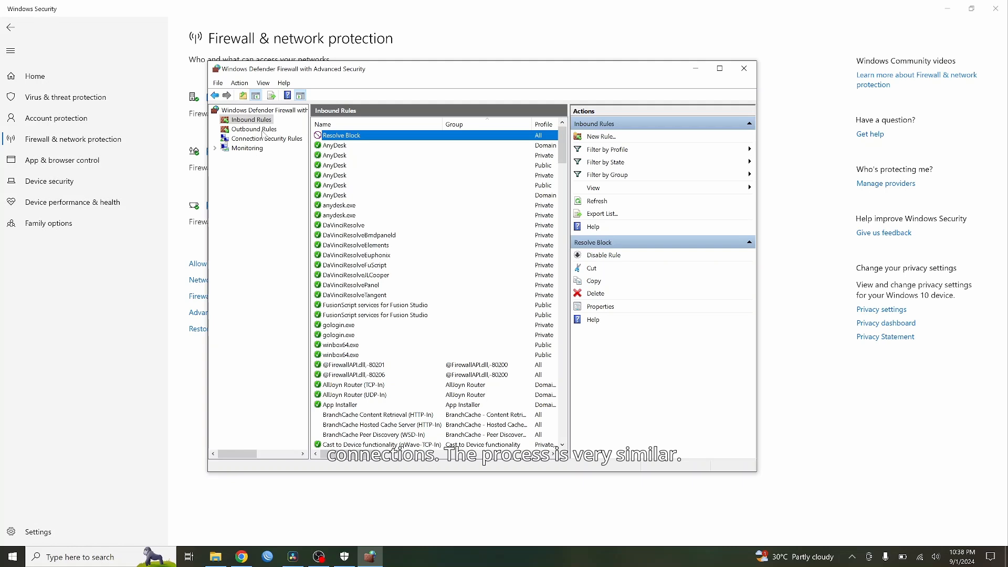
{"action": "left_click", "coordinate": [253, 128]}
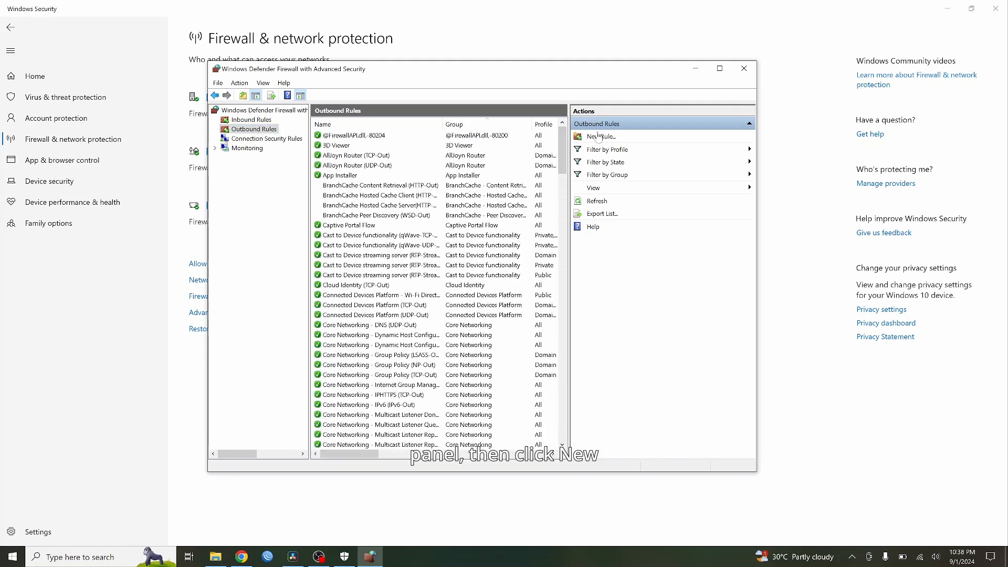
{"action": "left_click", "coordinate": [598, 137]}
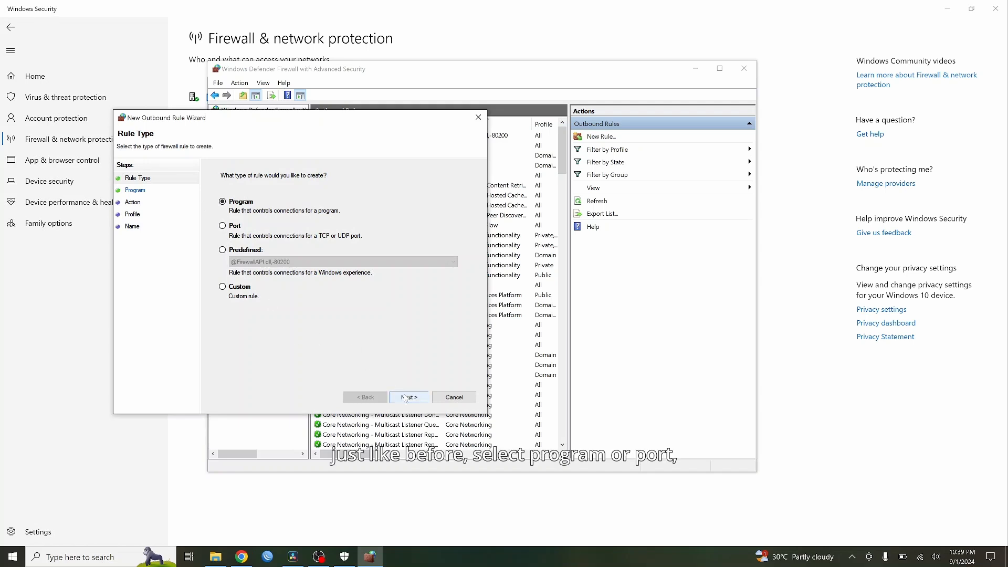
Make the outbound rule block DaVinci Resolve's Resolve.exe and begin naming it 'Resolve'.
{"action": "left_click", "coordinate": [409, 397]}
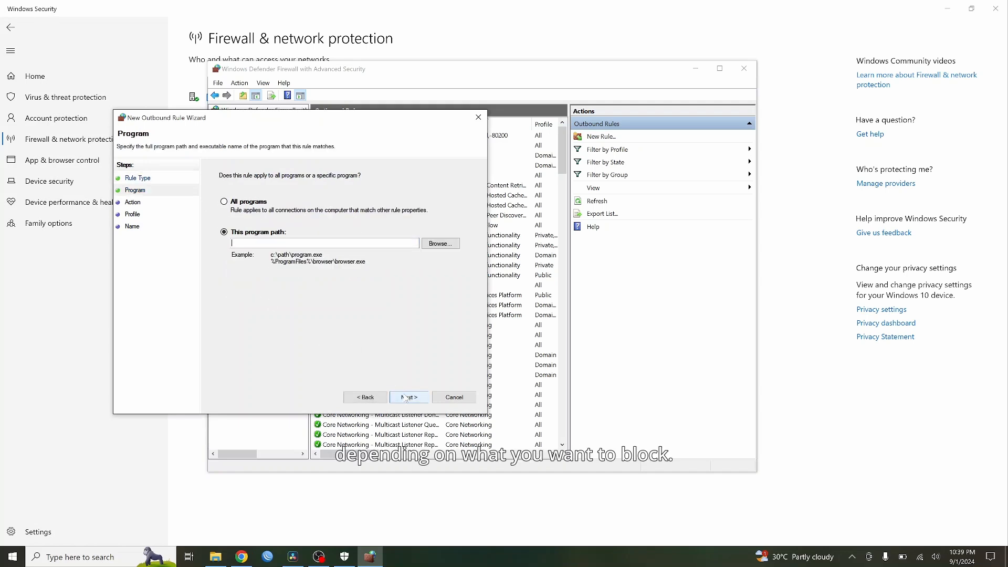
{"action": "left_click", "coordinate": [439, 243]}
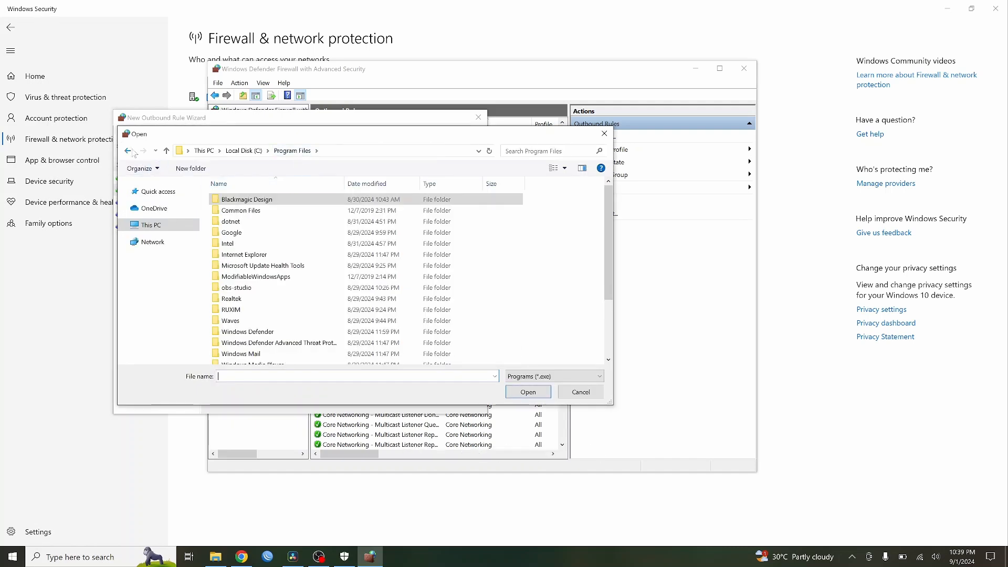
{"action": "double_click", "coordinate": [246, 198]}
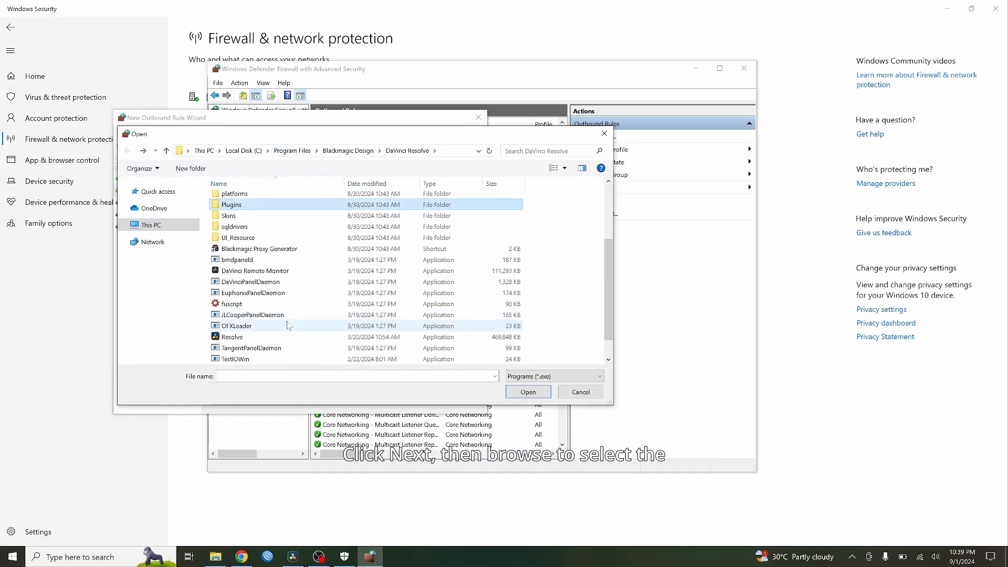
{"action": "left_click", "coordinate": [527, 392]}
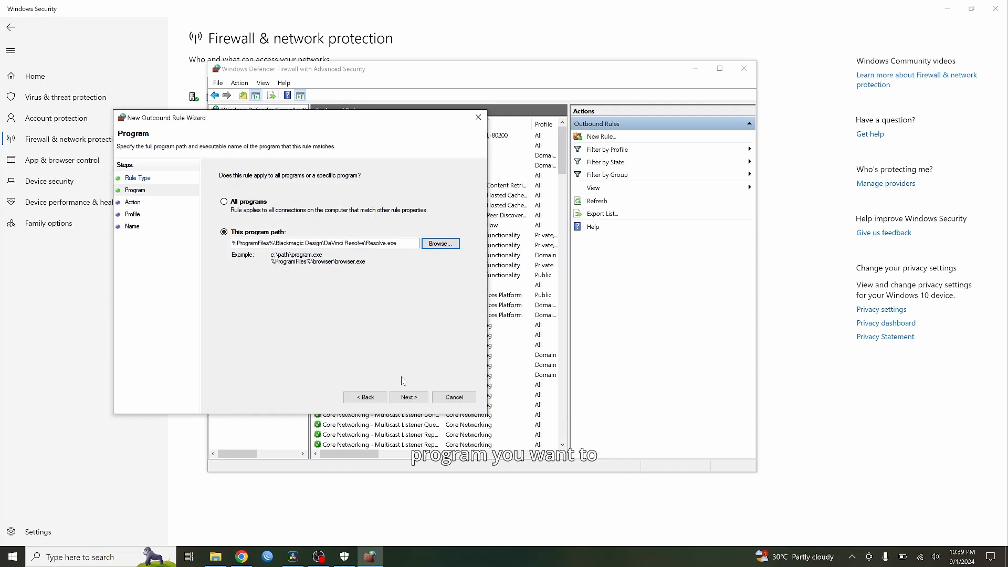
{"action": "left_click", "coordinate": [408, 397]}
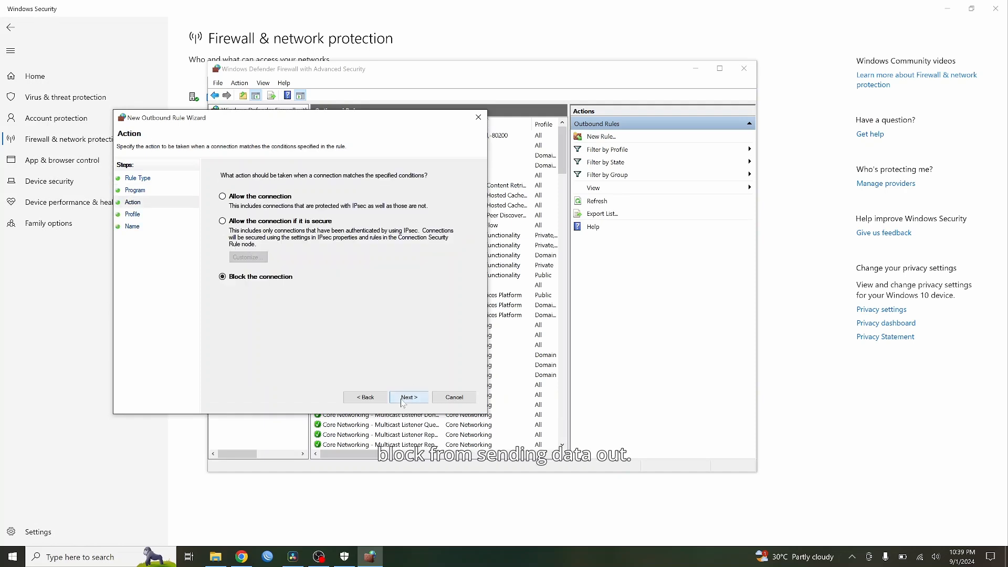
{"action": "left_click", "coordinate": [408, 397]}
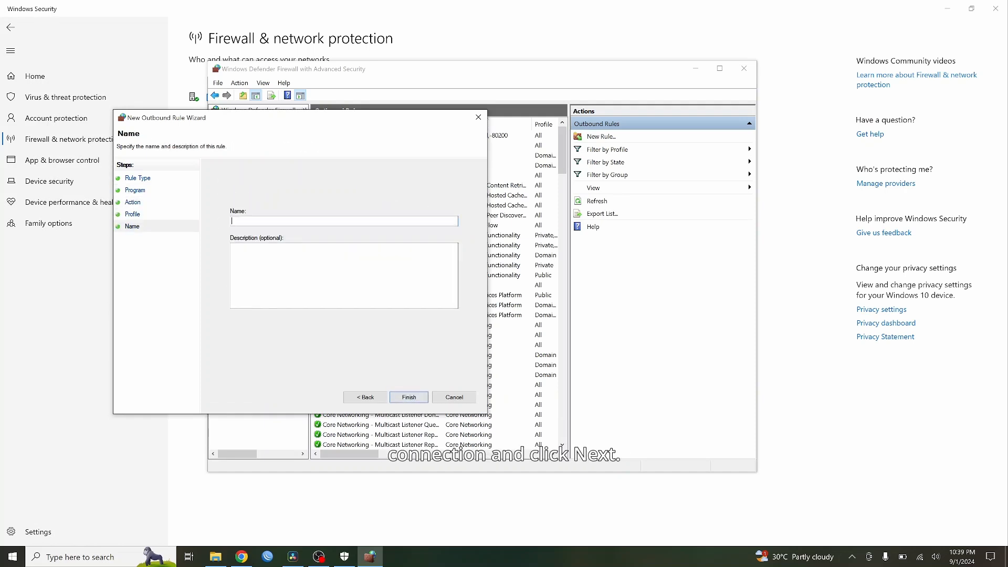
{"action": "type", "text": "Res"}
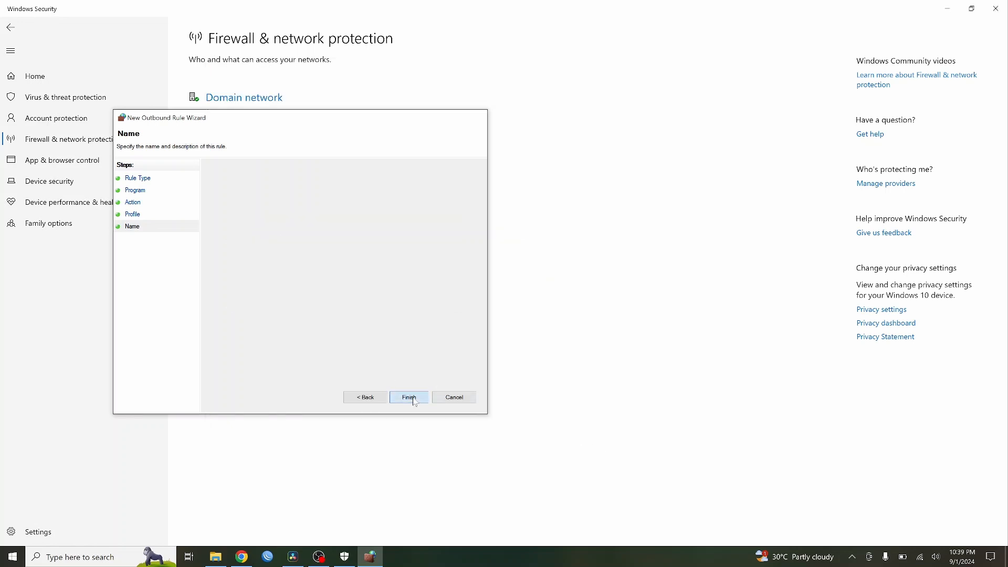
Finish the outbound Resolve rule, then select it and the App Installer rule.
{"action": "left_click", "coordinate": [409, 396]}
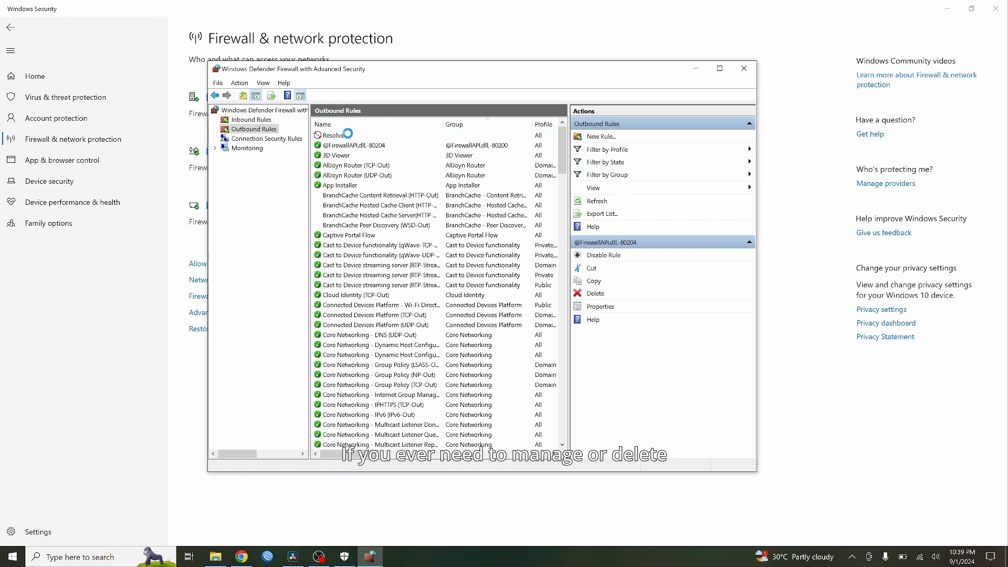
{"action": "left_click", "coordinate": [334, 135]}
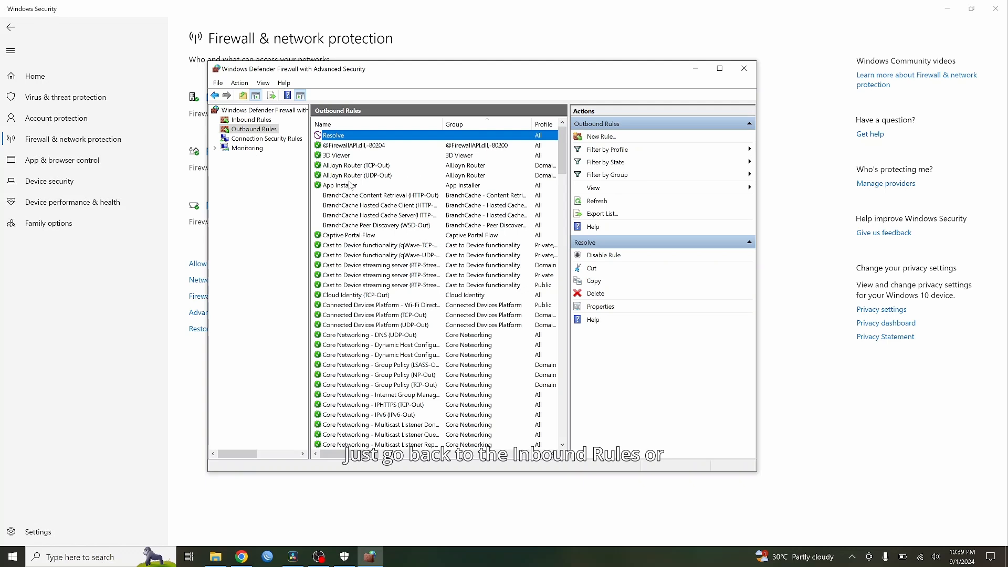
{"action": "left_click", "coordinate": [338, 185]}
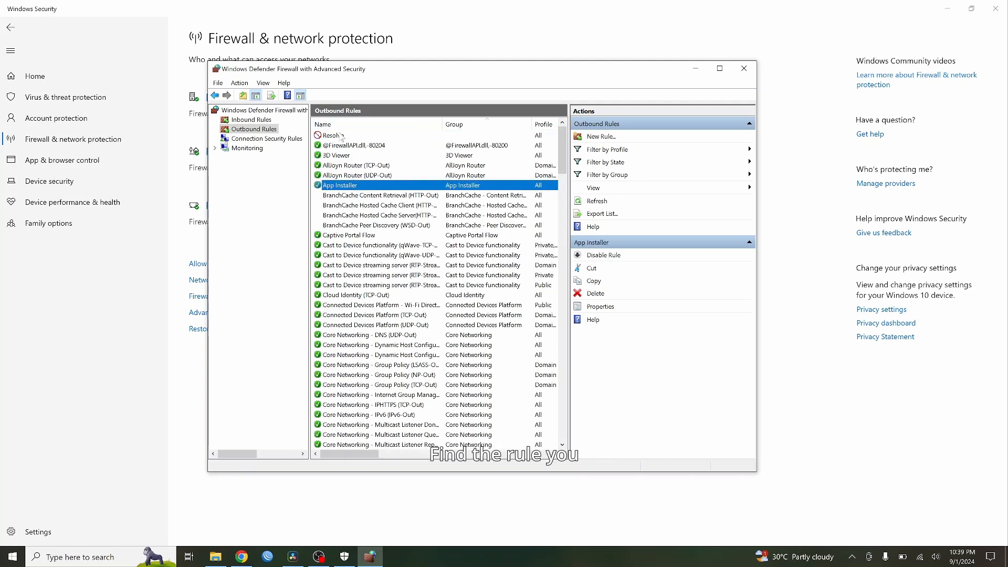
Delete the Resolve outbound rule from its context menu and confirm with Yes.
{"action": "right_click", "coordinate": [331, 135]}
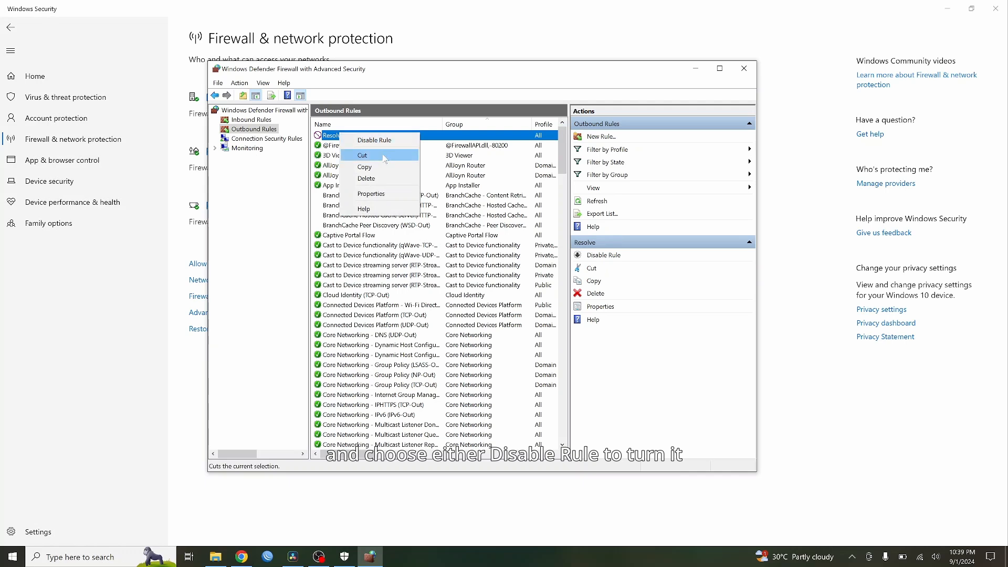
{"action": "left_click", "coordinate": [365, 179]}
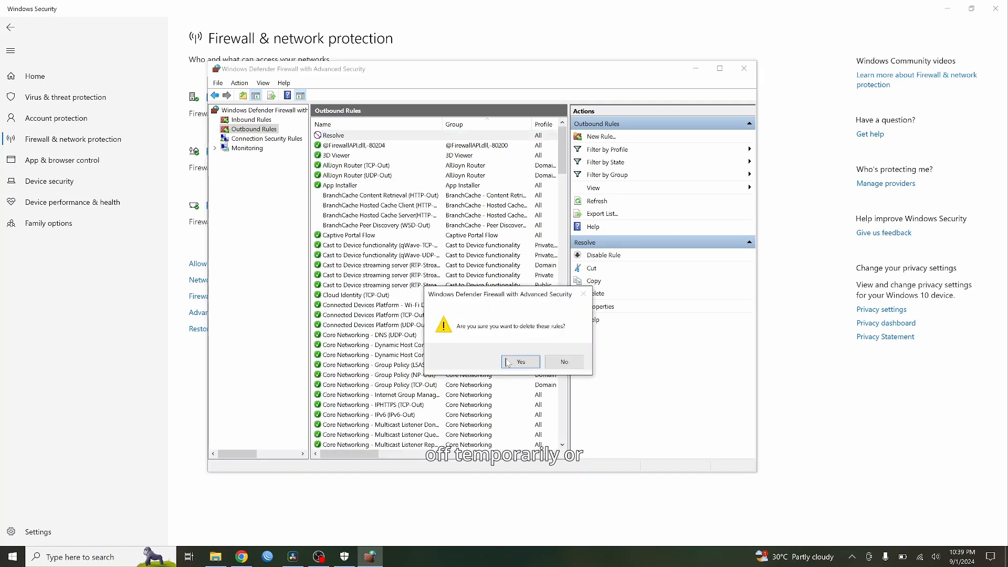
{"action": "left_click", "coordinate": [519, 361]}
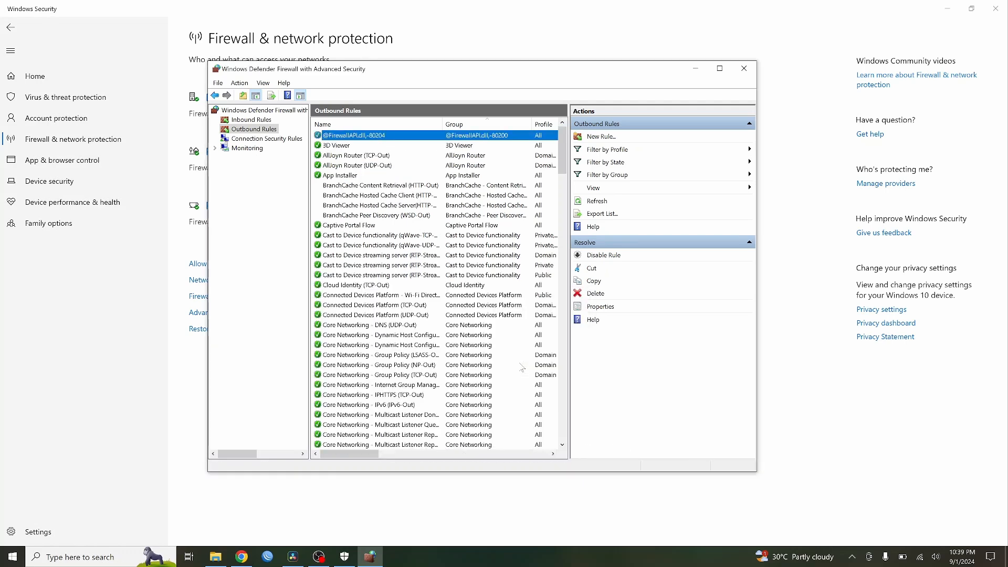
{"action": "left_click", "coordinate": [352, 135]}
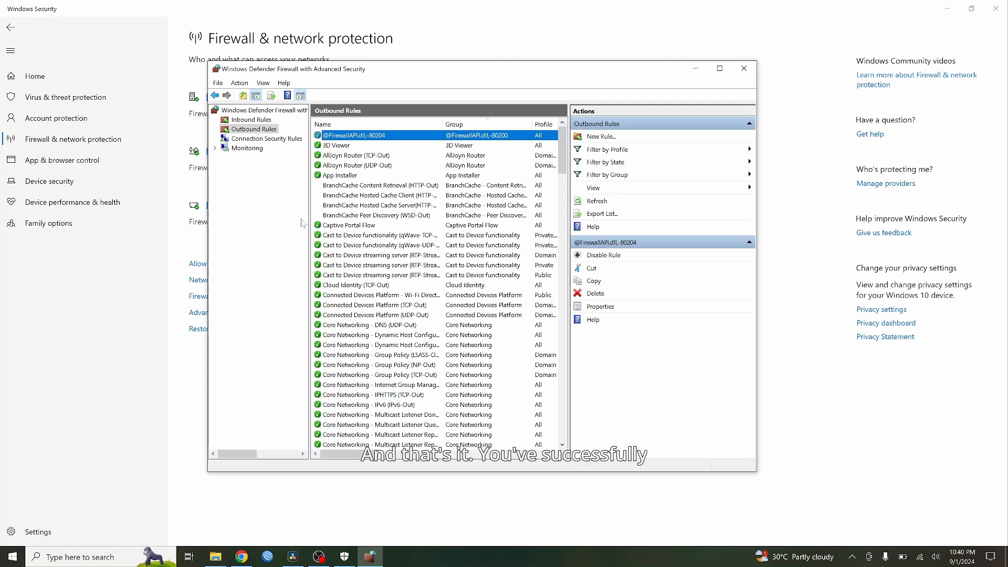